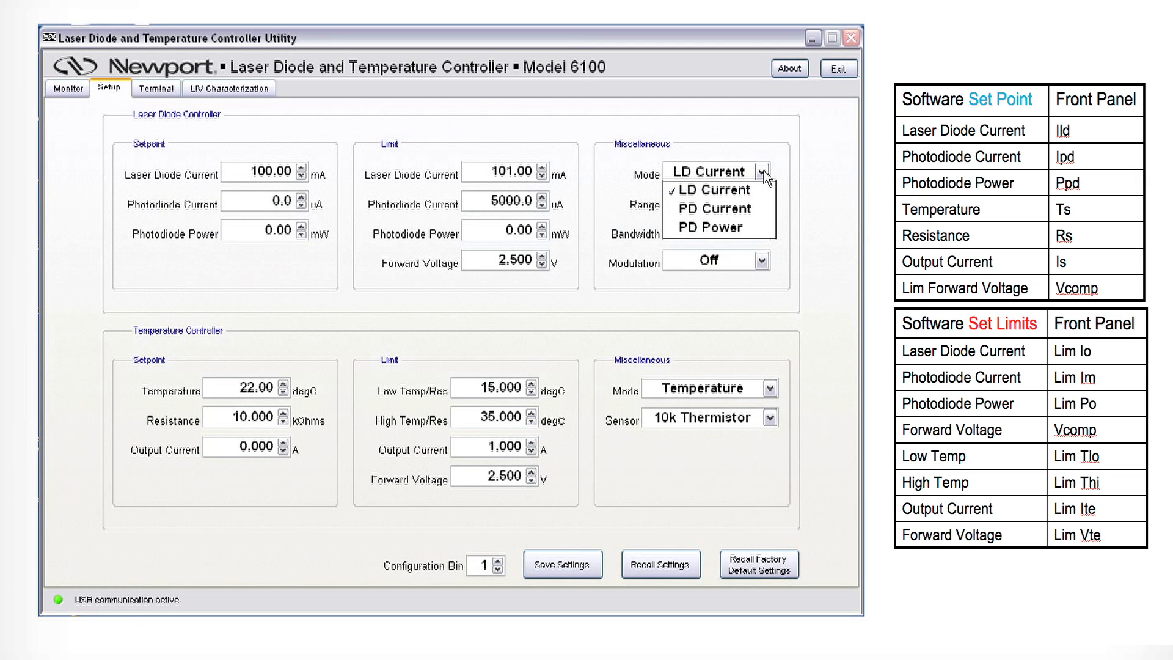
Review the list of available laser diode operating modes
click(711, 189)
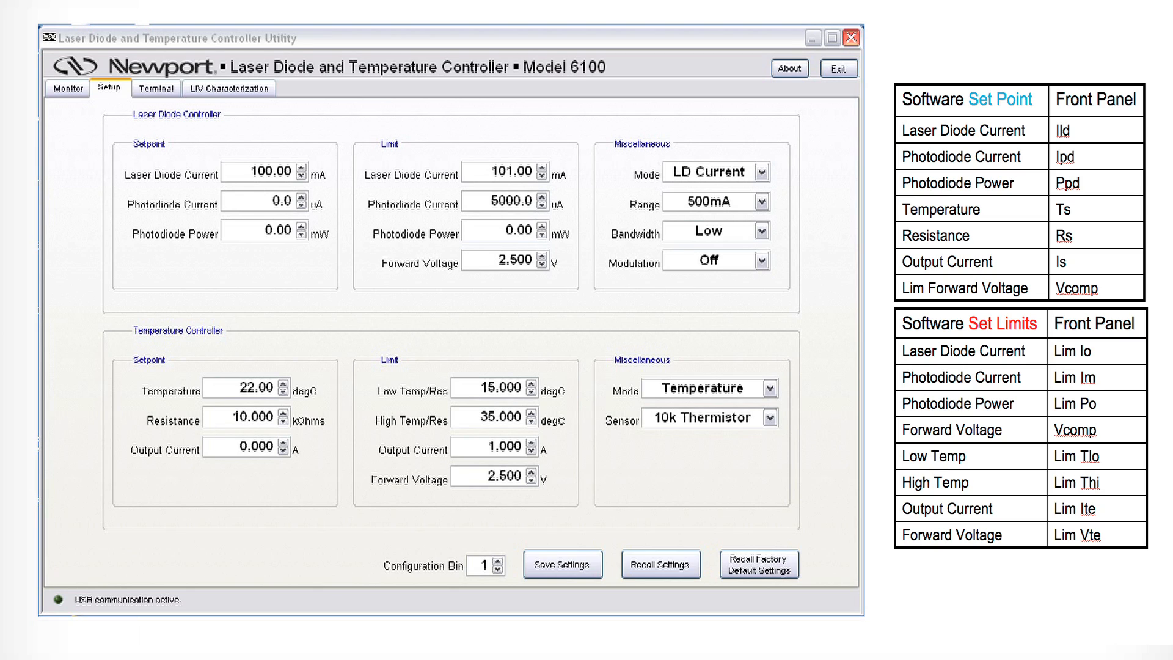
mouse_move(783, 173)
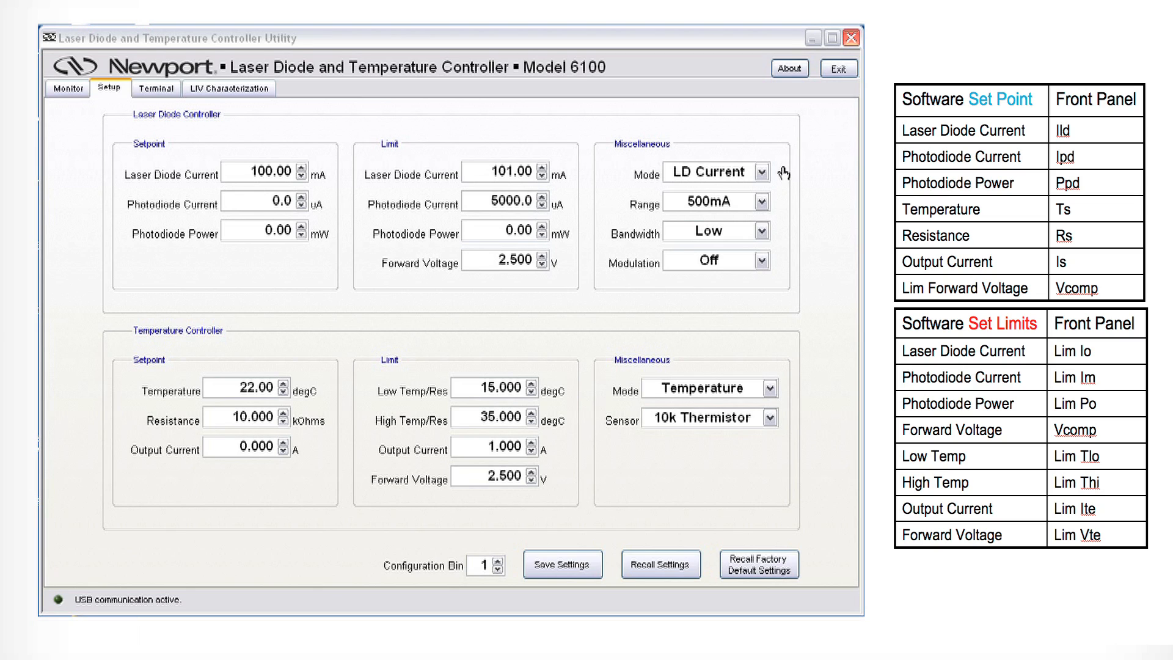
click(763, 172)
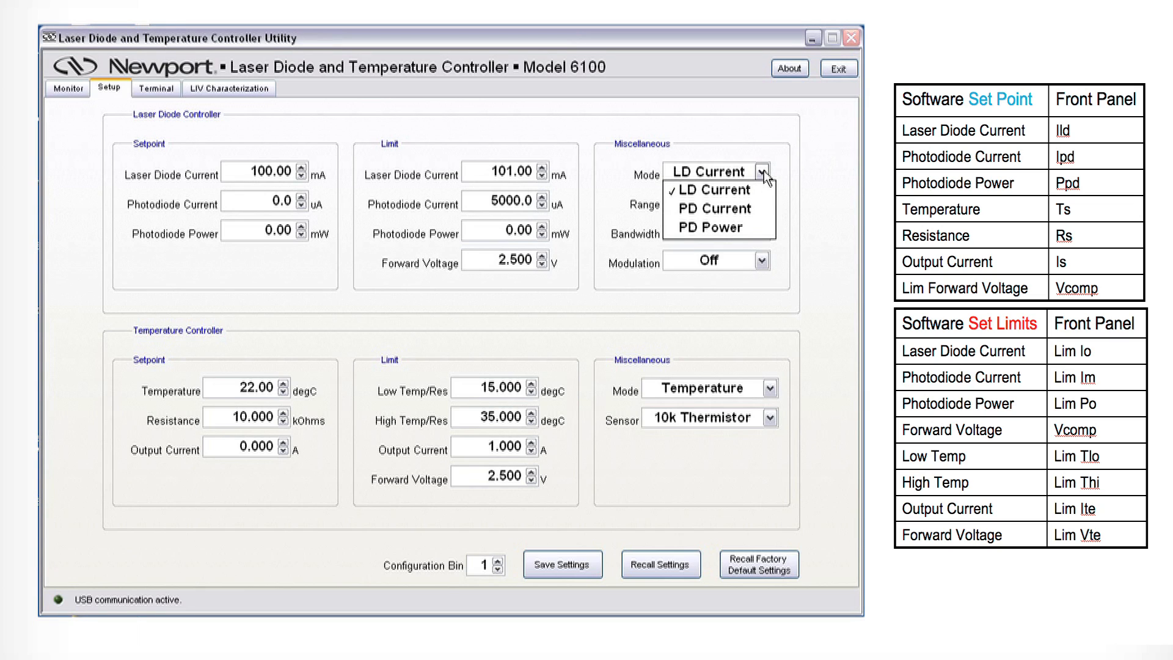
mouse_move(392, 147)
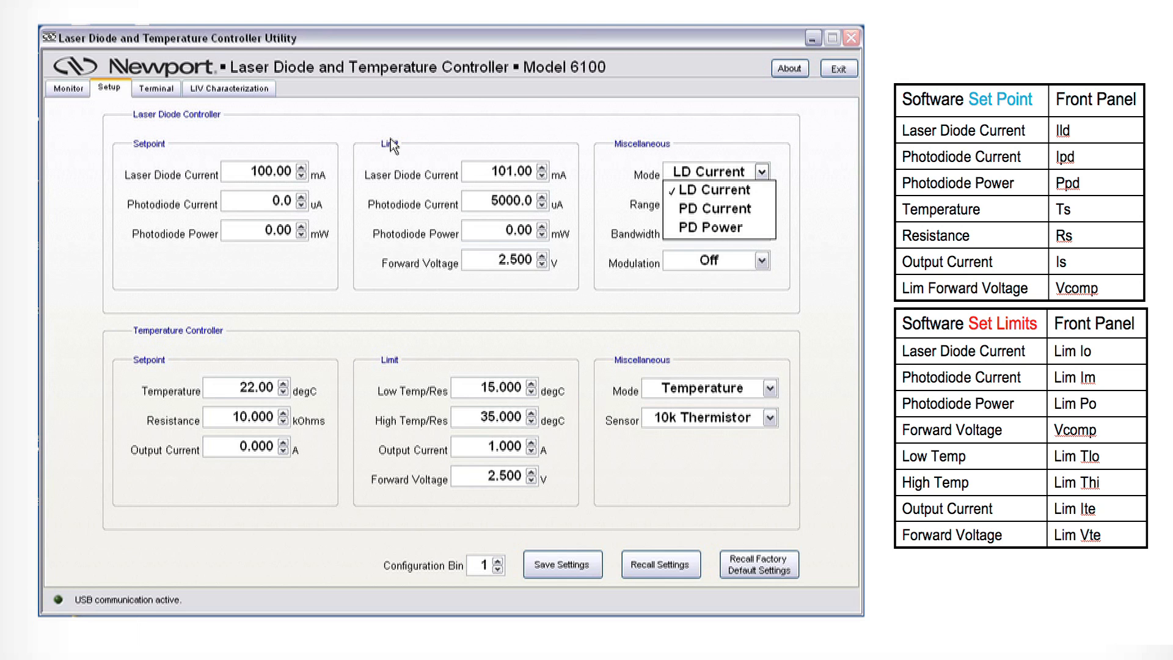
click(228, 87)
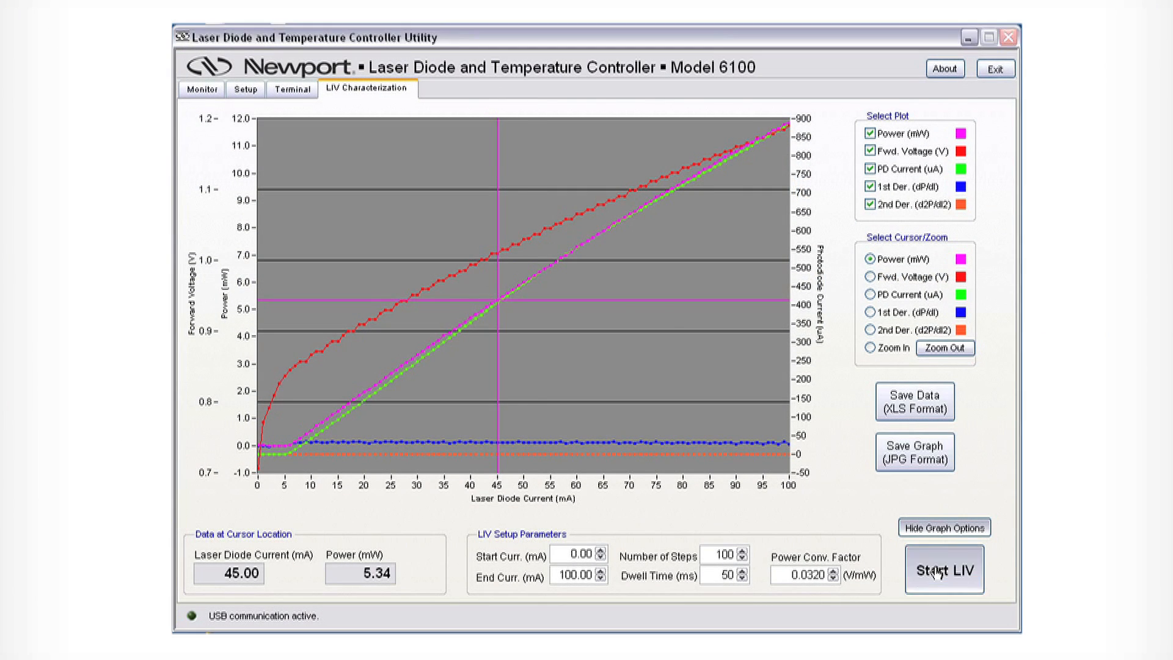
In Select Plot, uncheck Power (mW) and PD Current (uA)
click(944, 569)
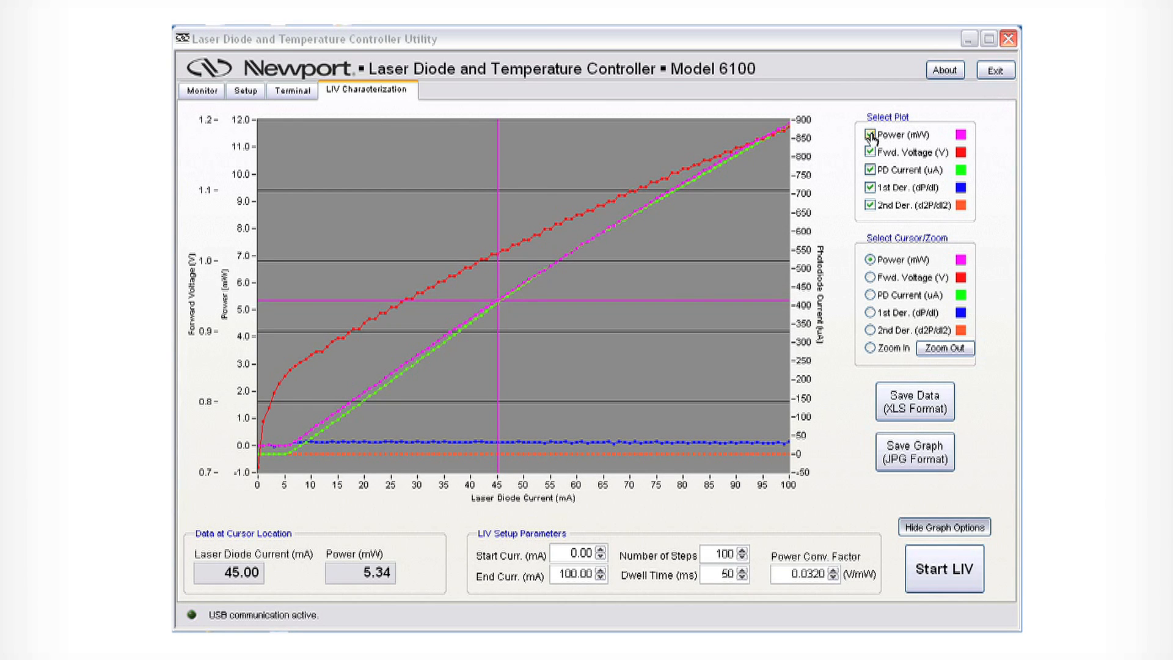
click(871, 135)
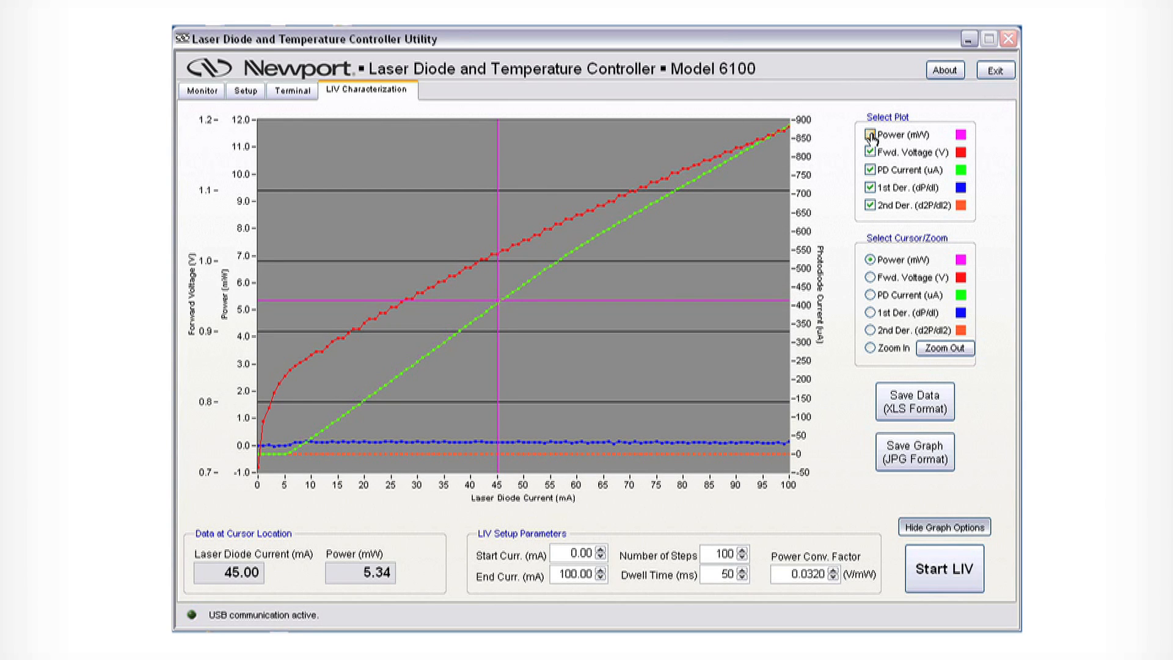
click(871, 134)
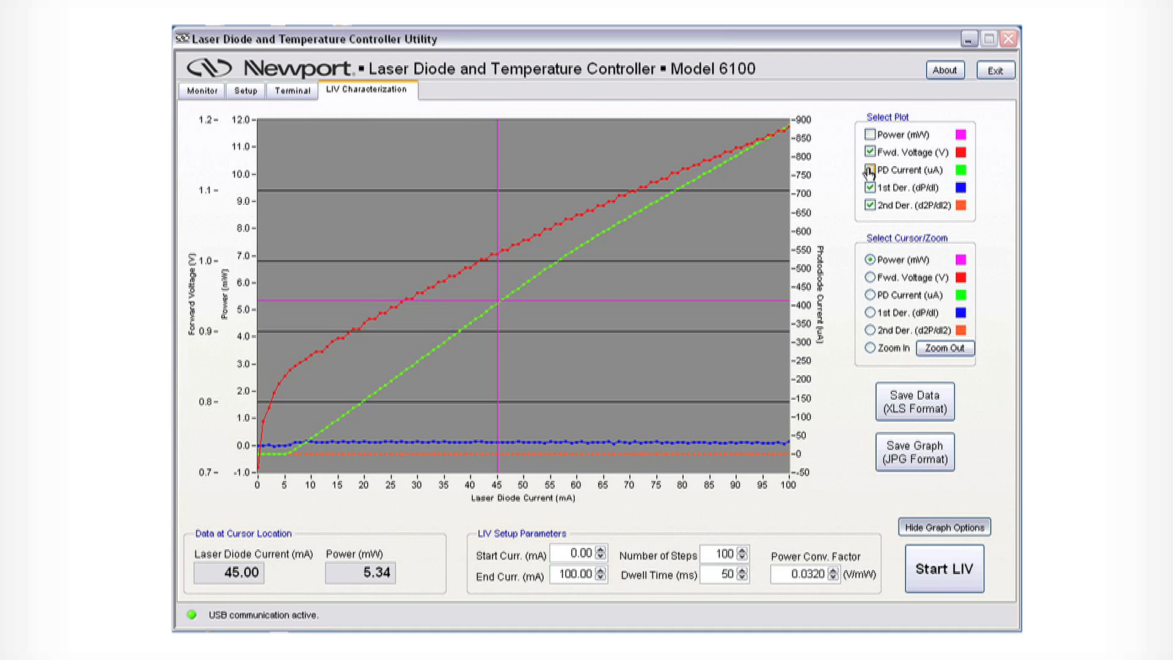
click(870, 169)
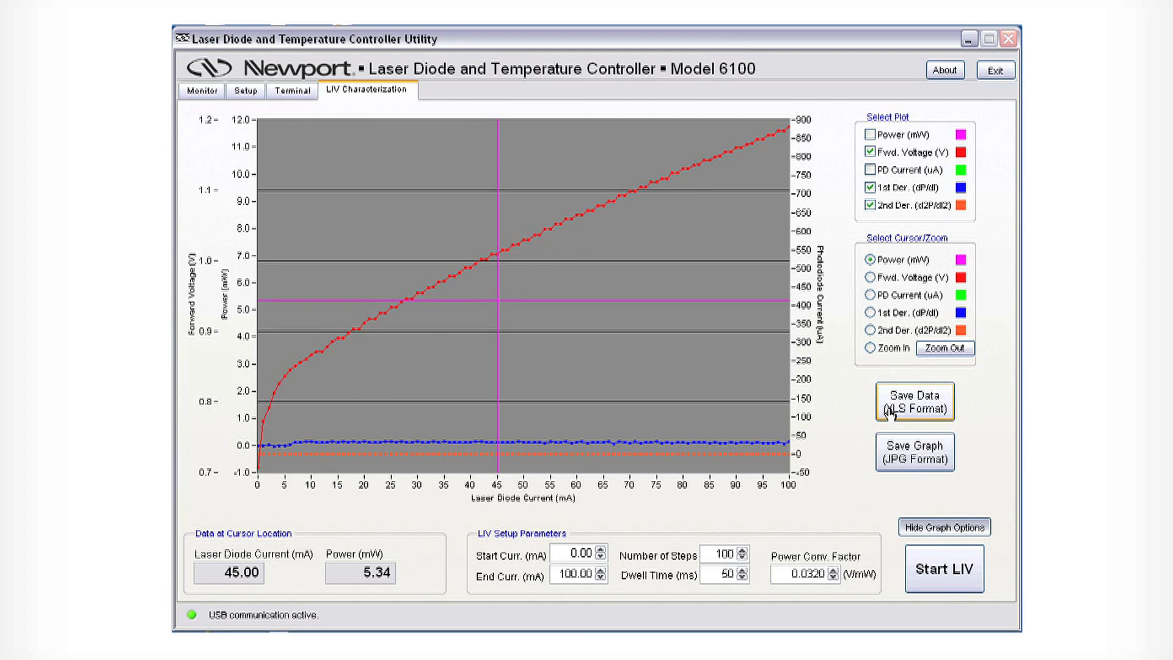
Export the LIV data in XLS format as LIV_Data.xls on the Desktop
click(913, 402)
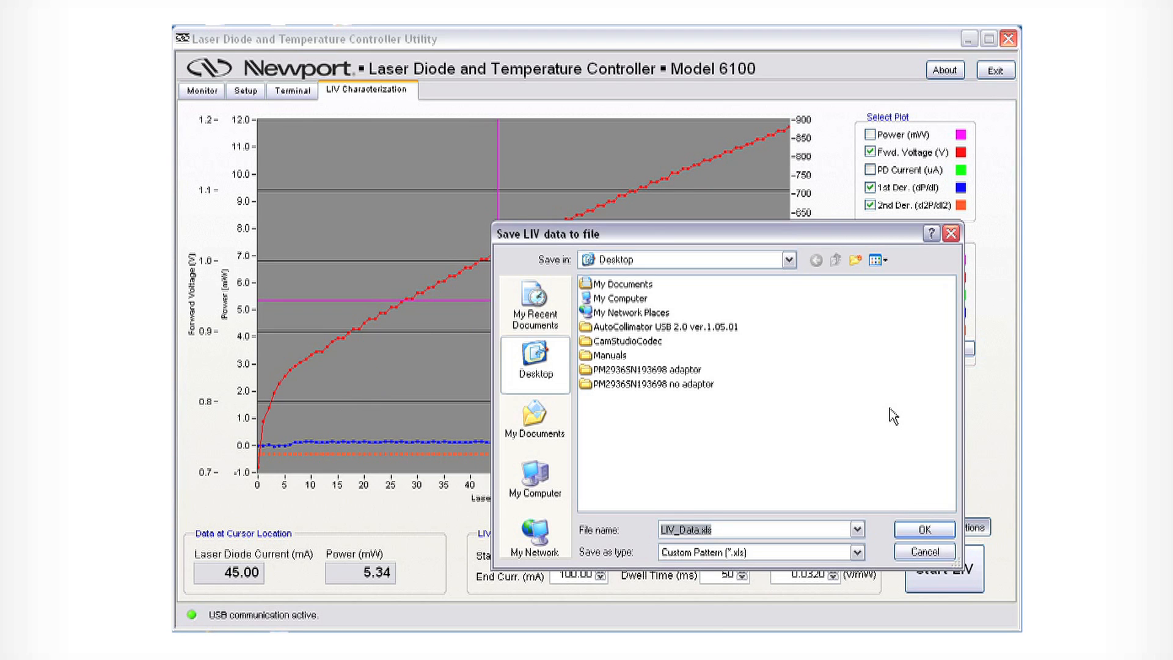
click(924, 530)
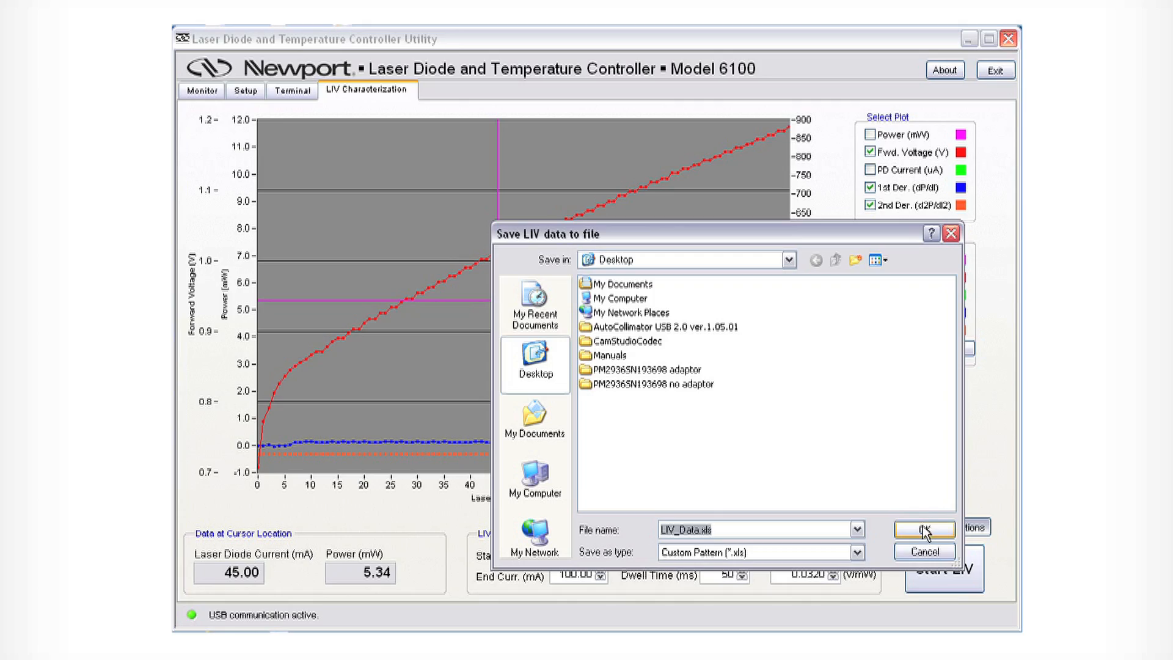